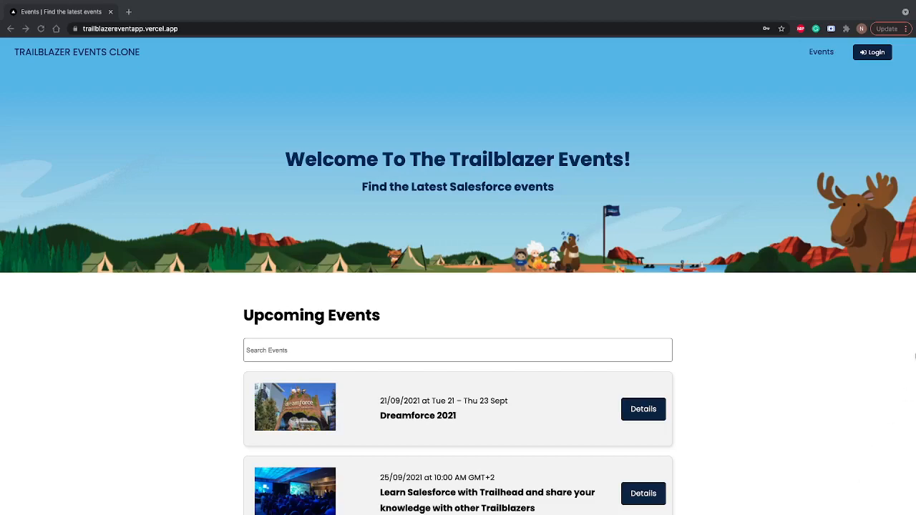
pyautogui.moveTo(852, 378)
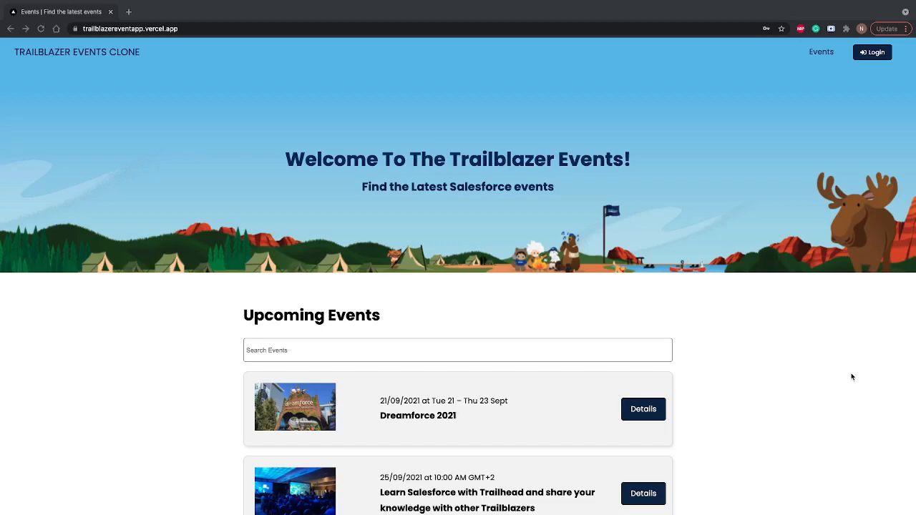
# - Scroll the home page, then visit the Register page and return to the Log In form
pyautogui.scroll(-3)
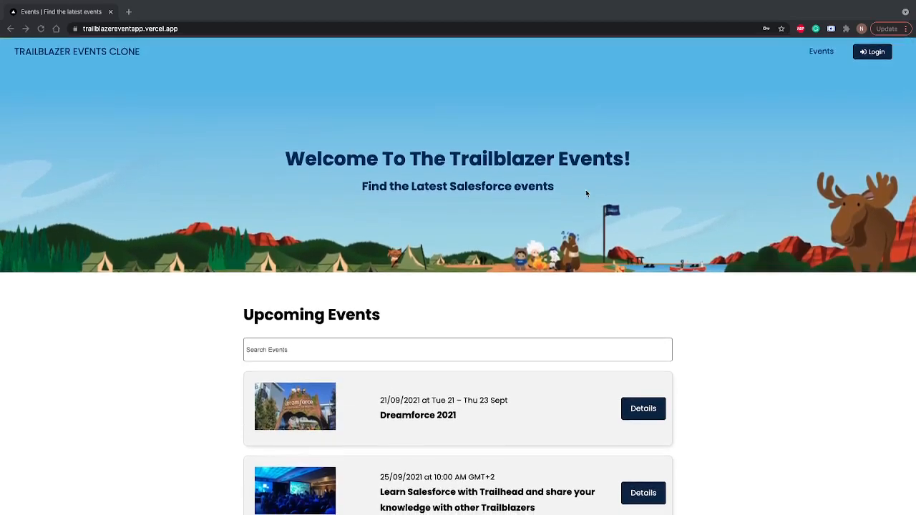
pyautogui.scroll(-3)
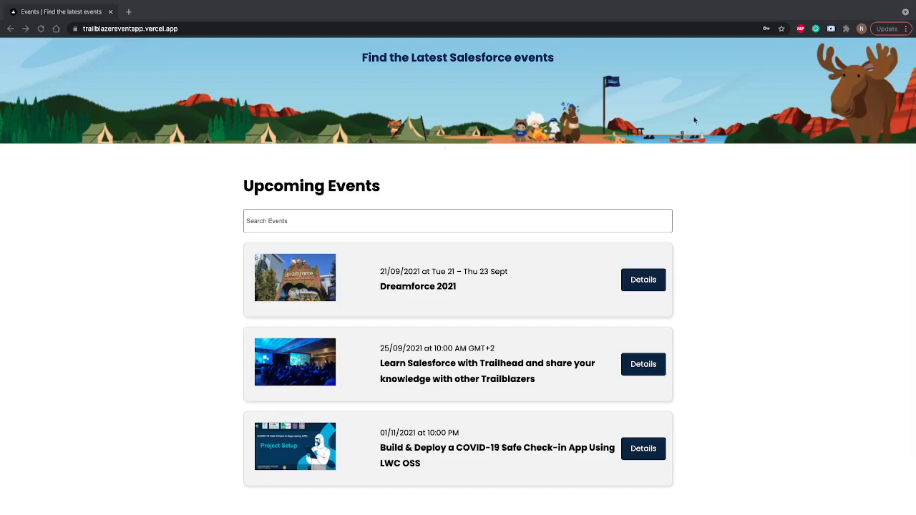
pyautogui.moveTo(720, 235)
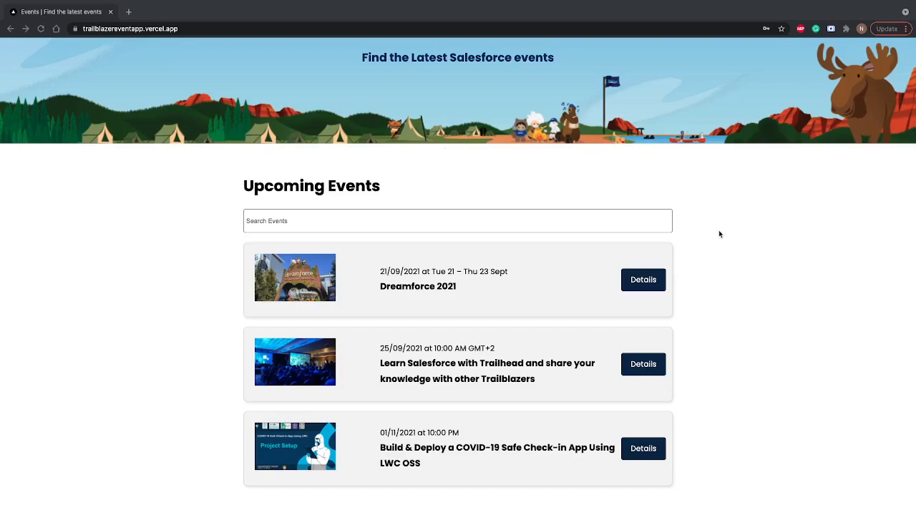
pyautogui.moveTo(374, 359)
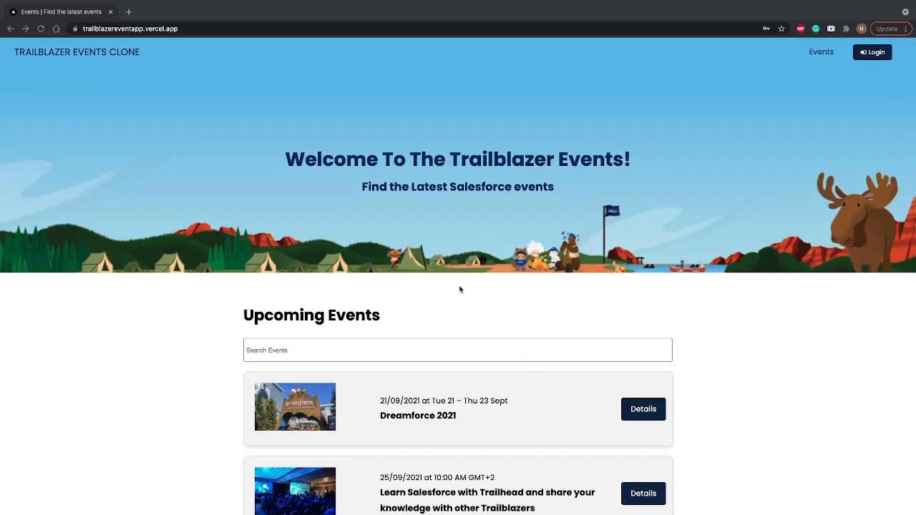
pyautogui.scroll(-3)
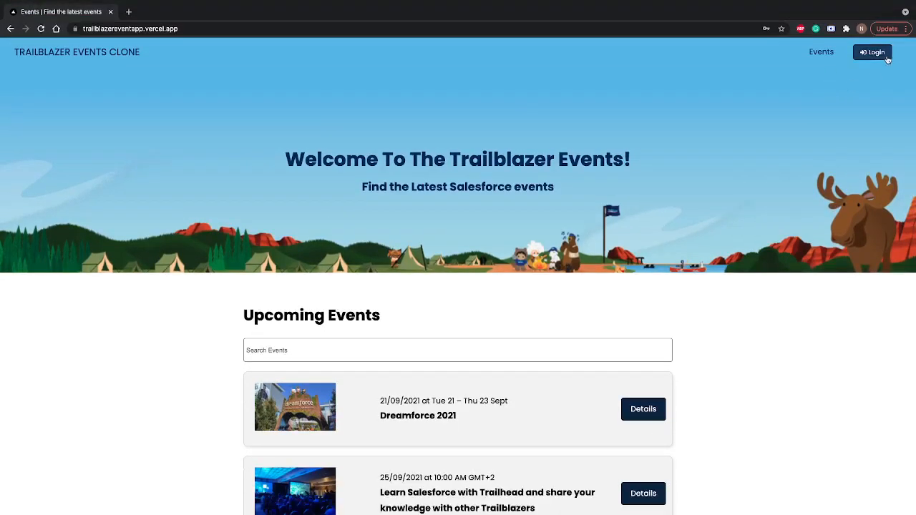
pyautogui.click(872, 52)
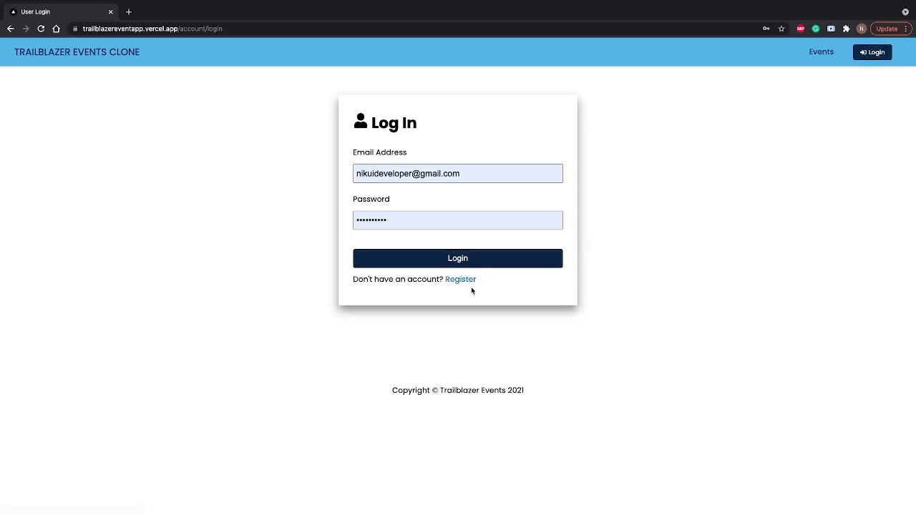
pyautogui.click(460, 279)
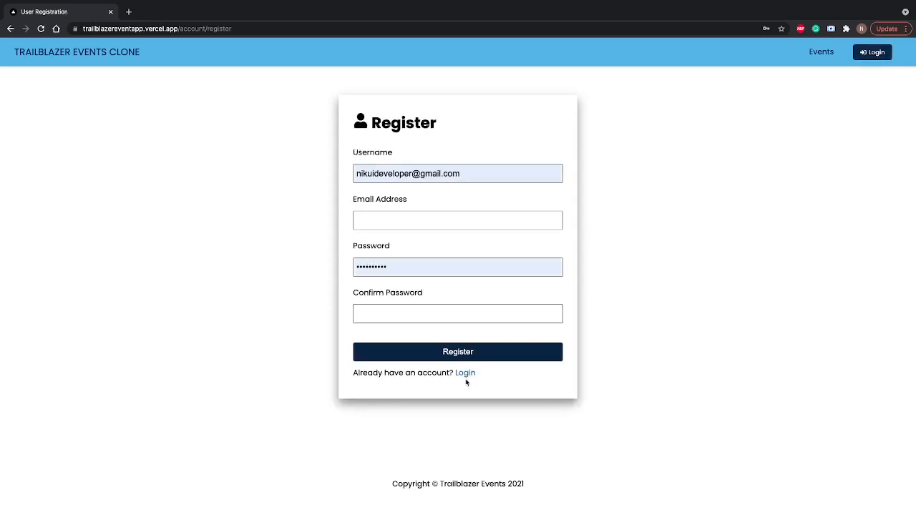
pyautogui.click(464, 372)
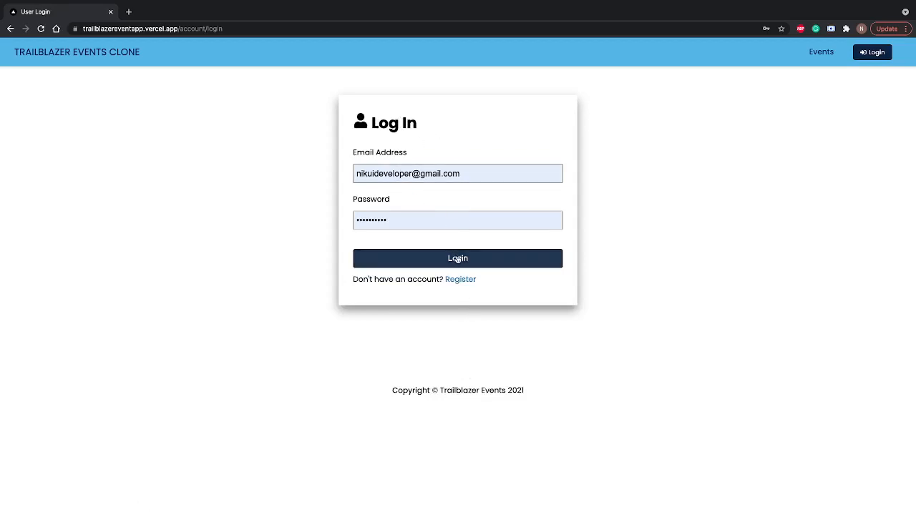
# - Sign in with the filled-in email and password to reach the My Events dashboard
pyautogui.click(457, 259)
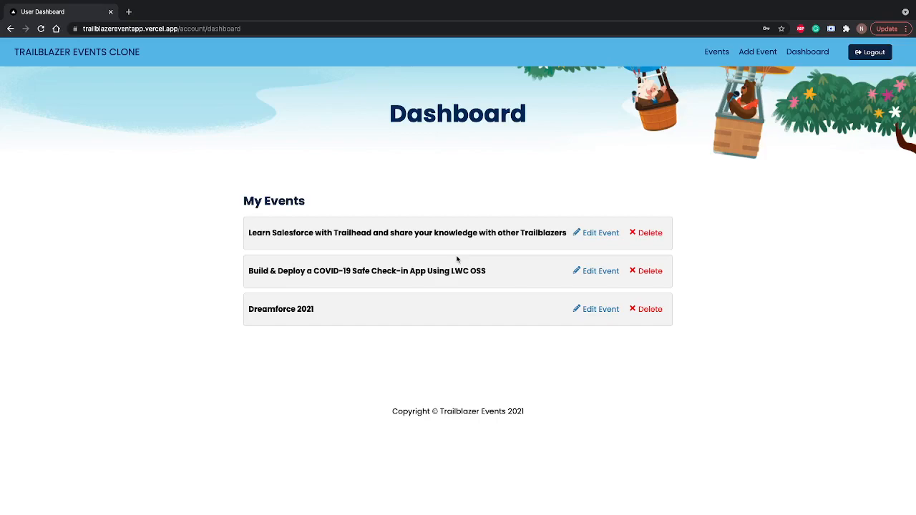
pyautogui.moveTo(590, 241)
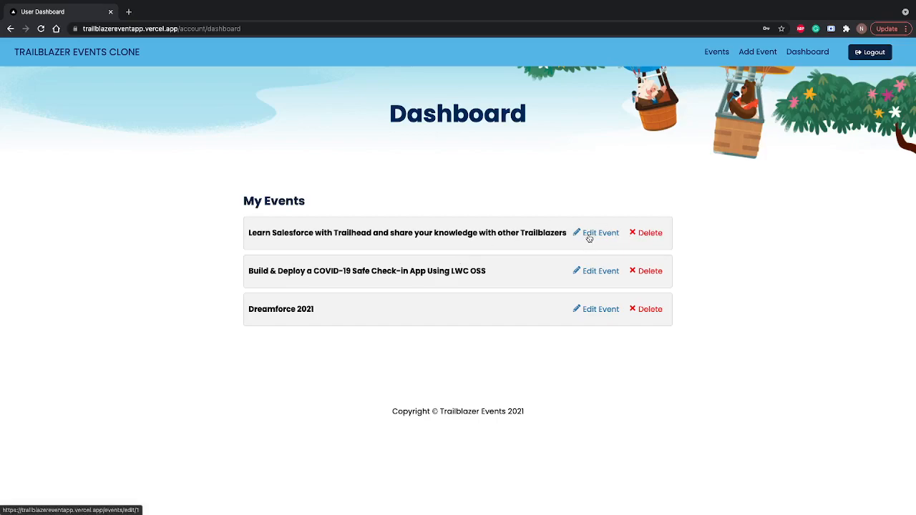
# - Open the Learn Salesforce event's edit form and scroll through its fields
pyautogui.click(600, 233)
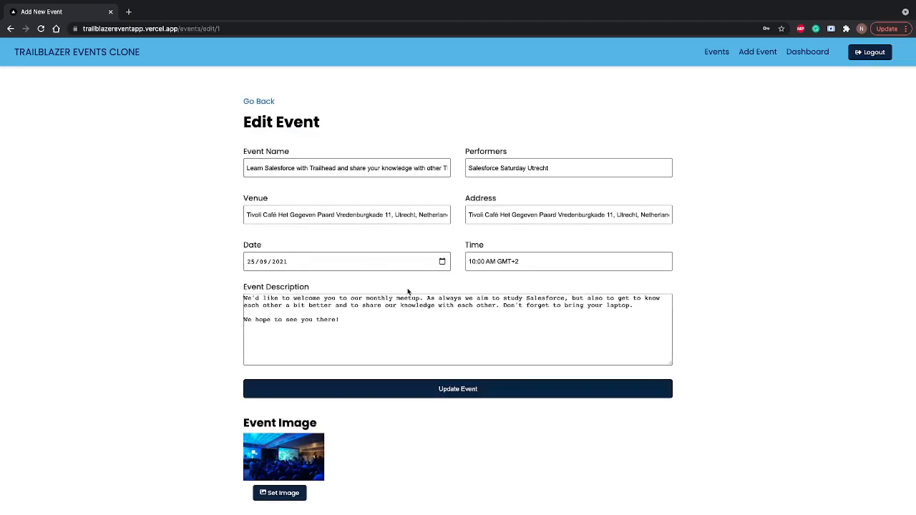
pyautogui.scroll(-3)
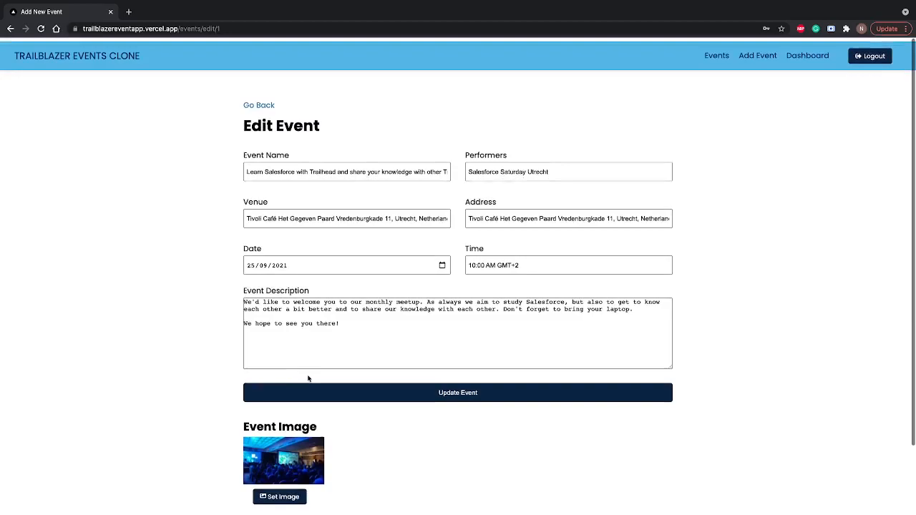
pyautogui.scroll(-3)
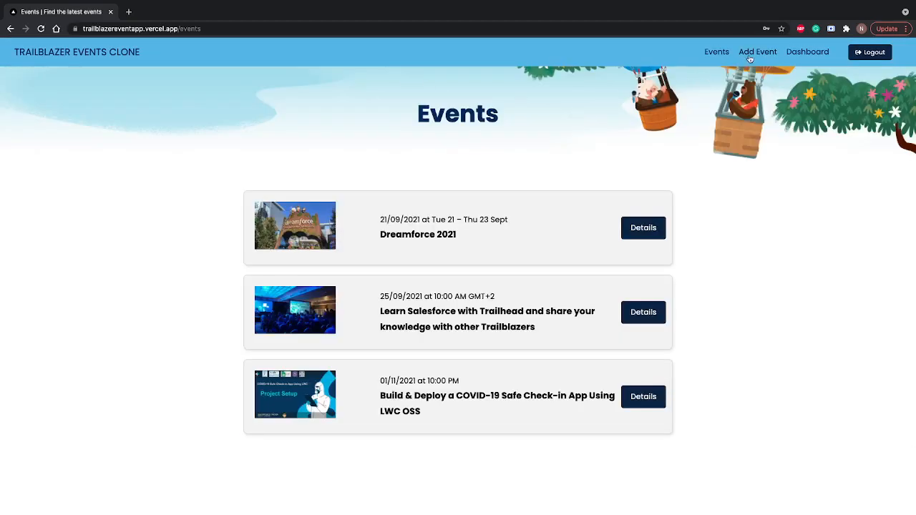
# - View the blank Add Event form, then the Dashboard, then the Events listing
pyautogui.click(758, 51)
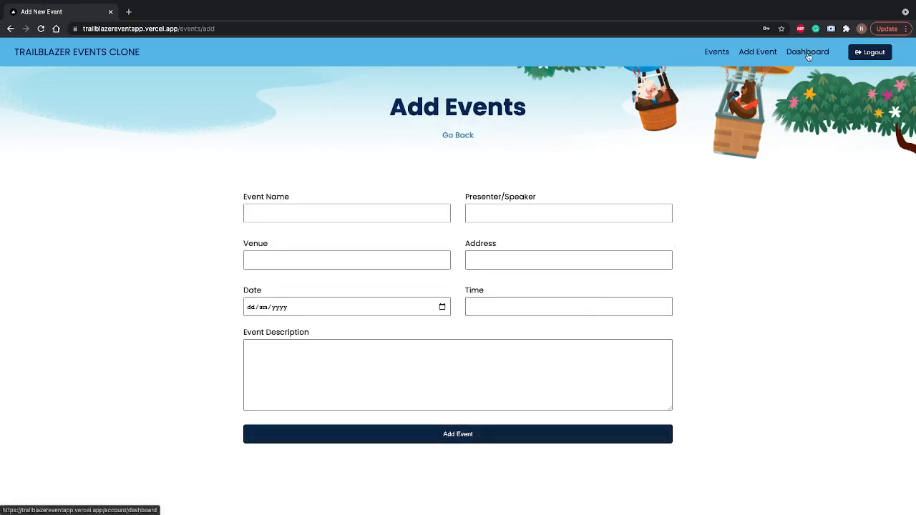
pyautogui.click(807, 52)
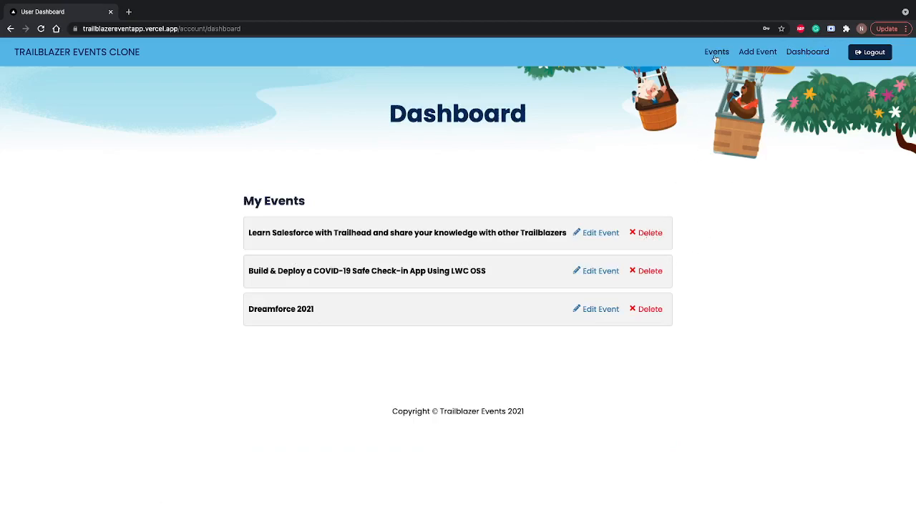
pyautogui.click(716, 51)
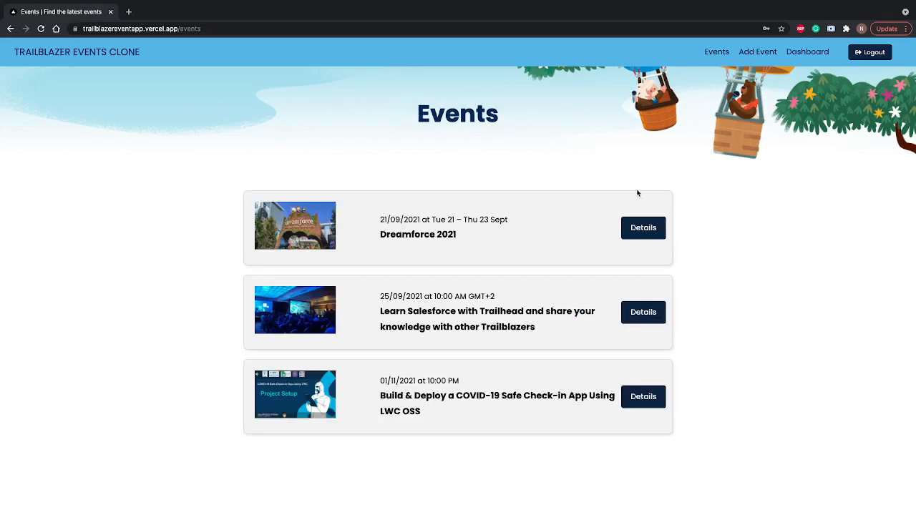
pyautogui.moveTo(642, 227)
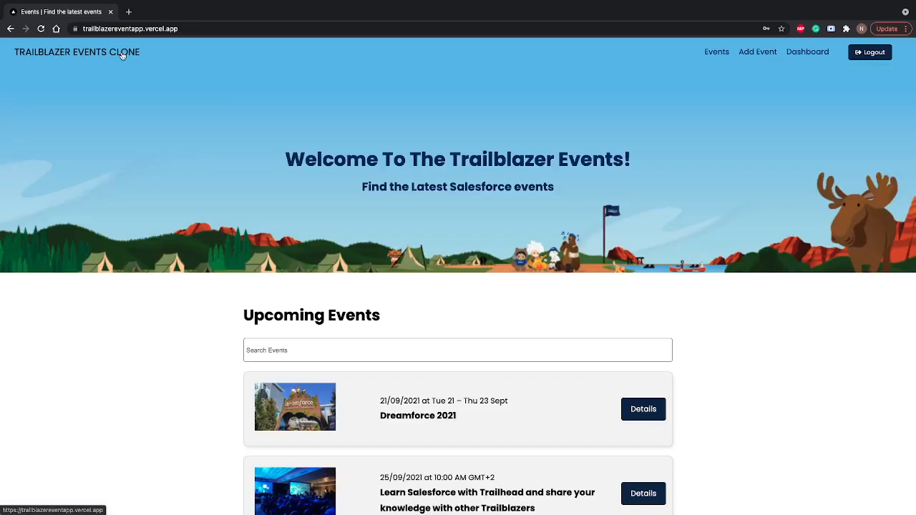
# - Scroll through the home page's Upcoming Events, then go back to the Events listing
pyautogui.scroll(-3)
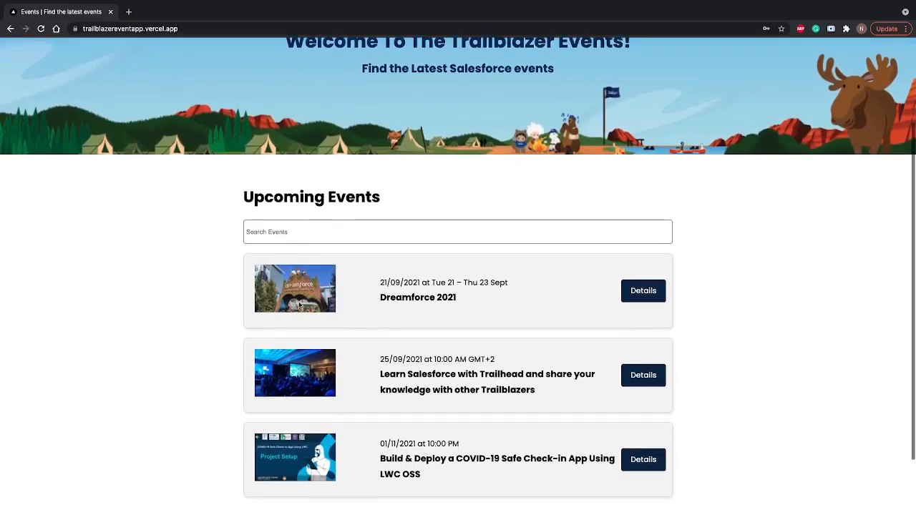
pyautogui.scroll(-3)
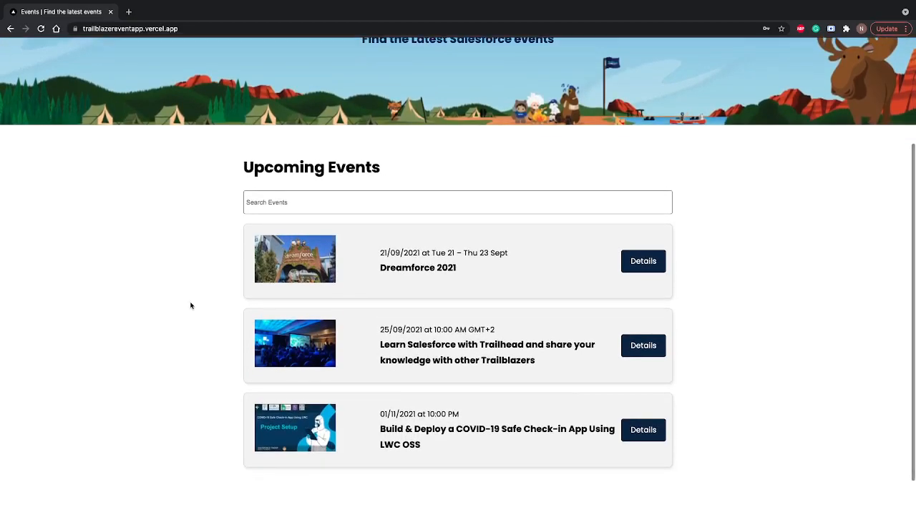
pyautogui.scroll(-3)
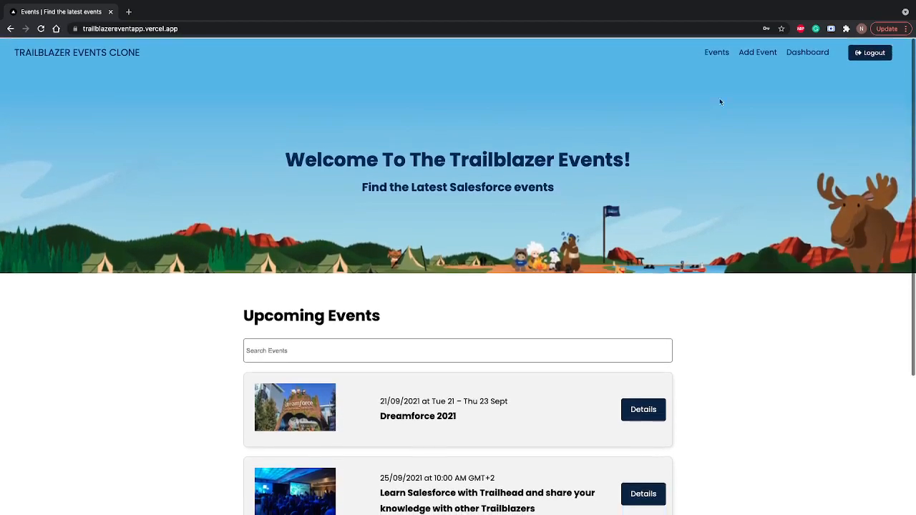
pyautogui.click(716, 51)
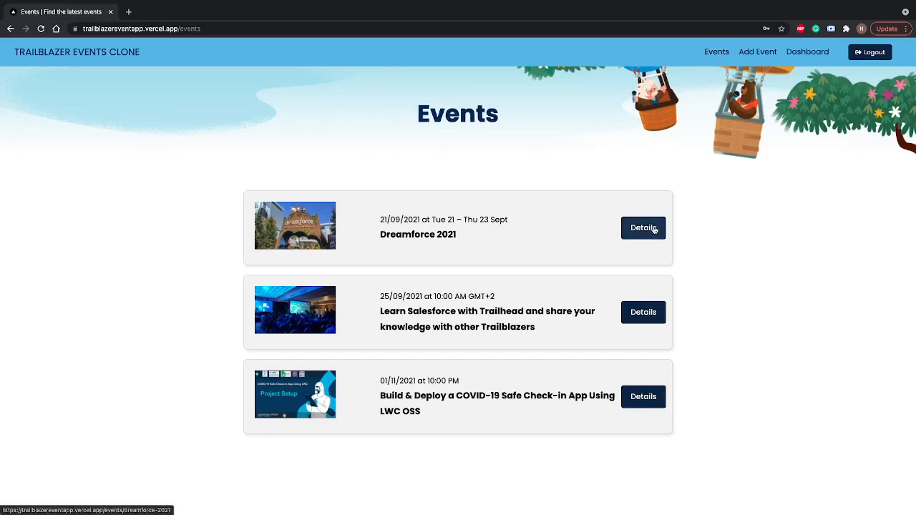
pyautogui.click(643, 228)
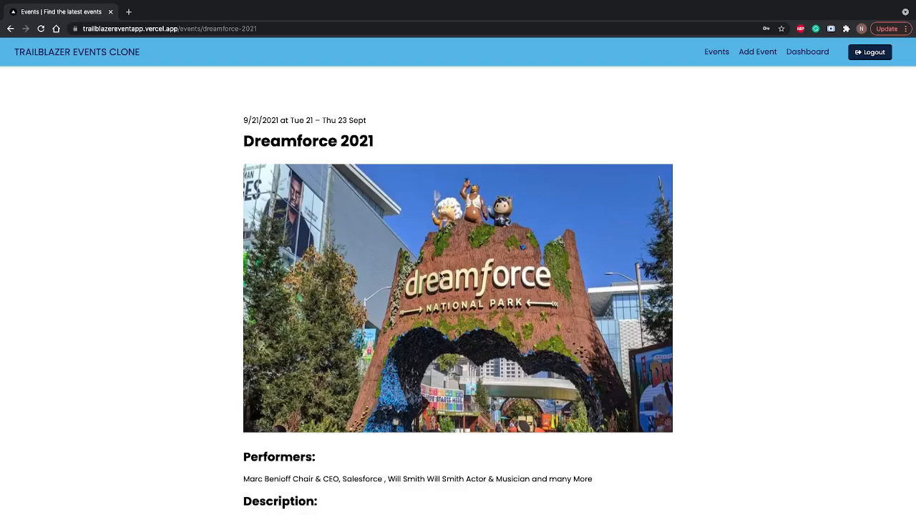
pyautogui.scroll(-3)
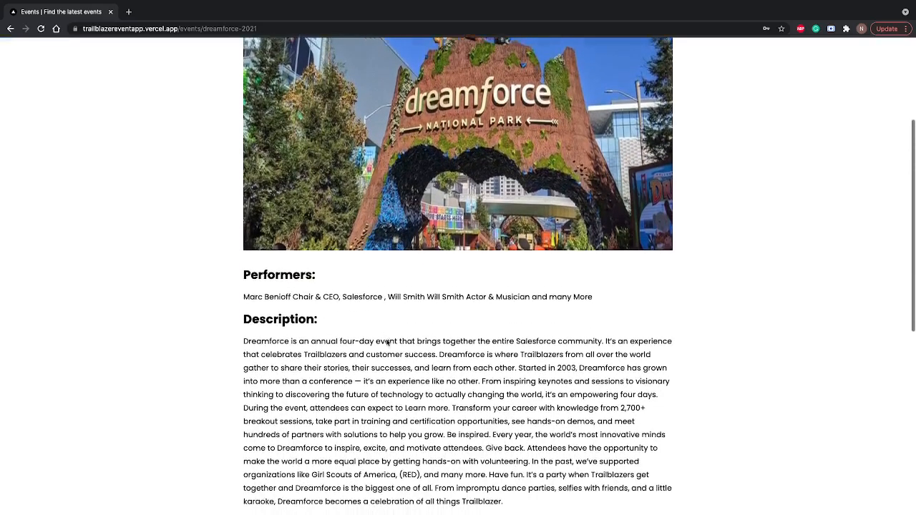
pyautogui.scroll(-3)
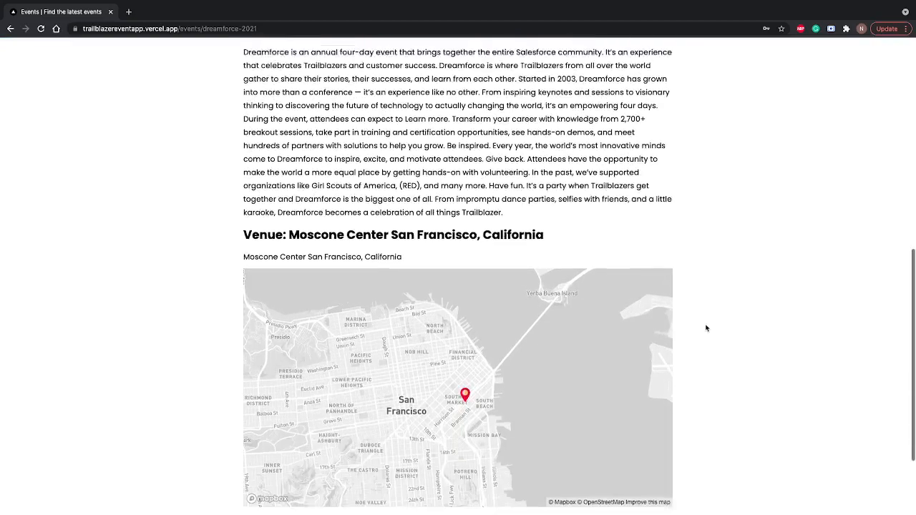
pyautogui.scroll(-3)
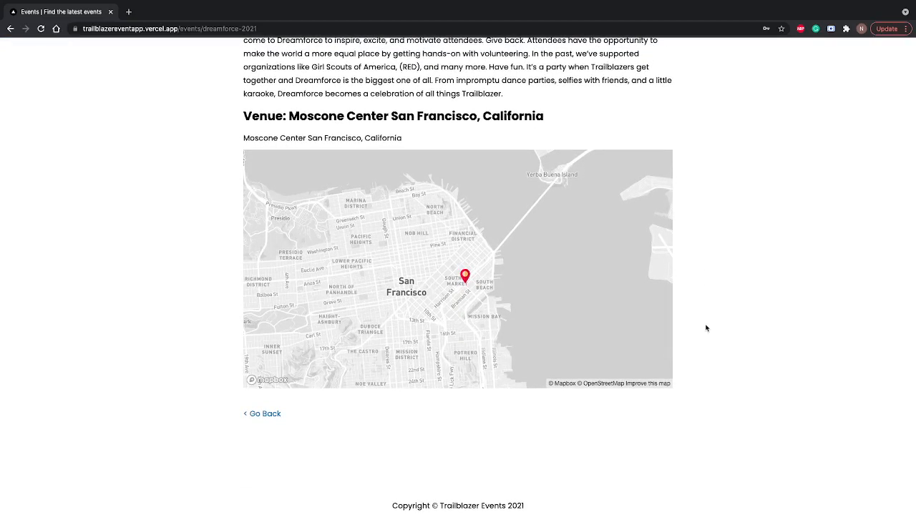
pyautogui.moveTo(347, 437)
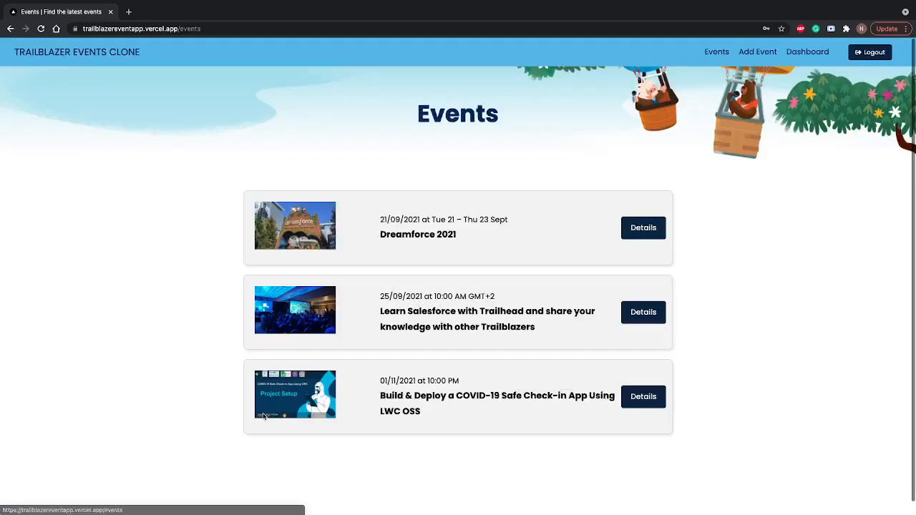
pyautogui.moveTo(285, 315)
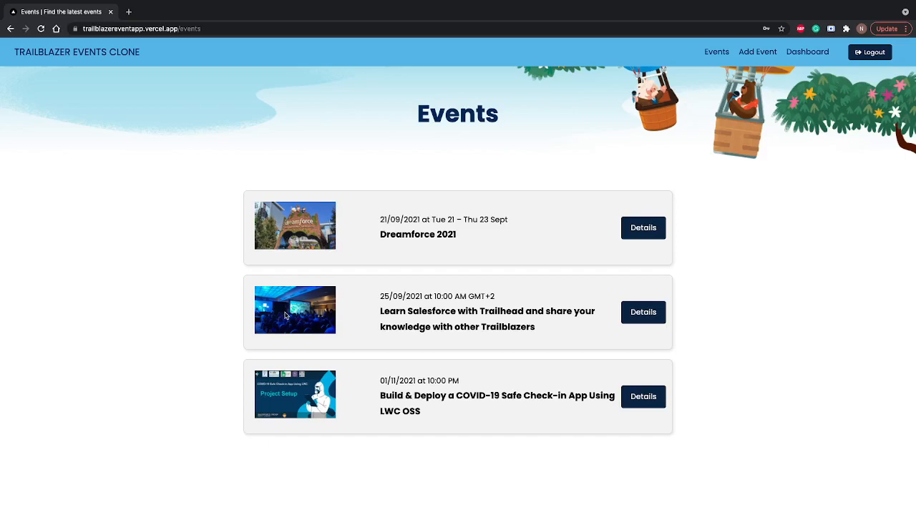
pyautogui.moveTo(636, 109)
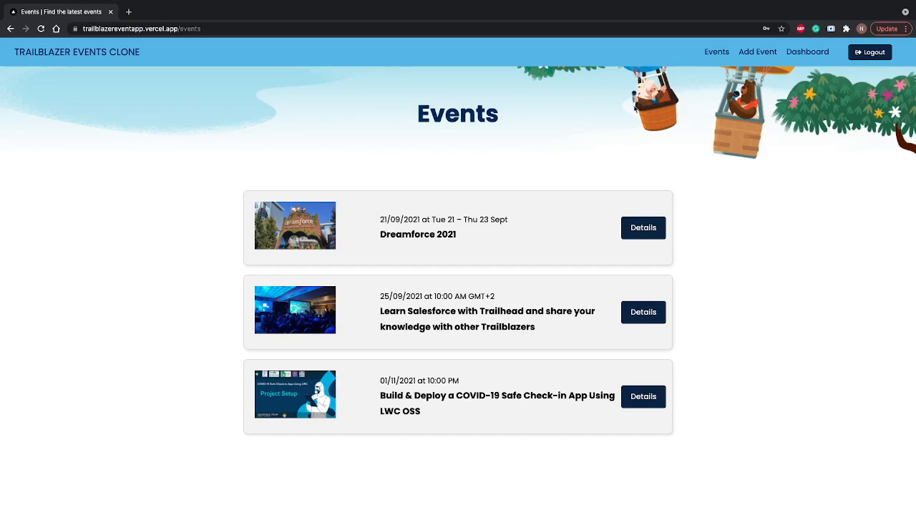
pyautogui.moveTo(869, 52)
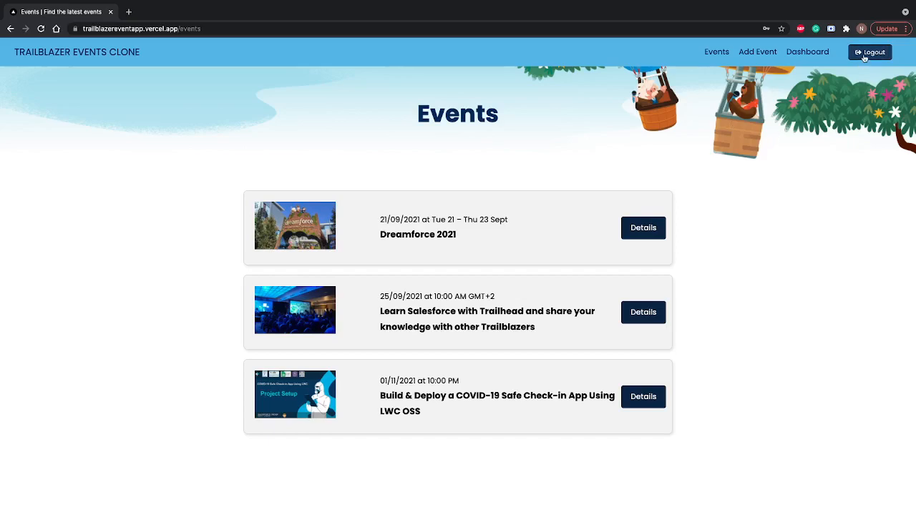
# - Log out and scroll down the public welcome page's upcoming events
pyautogui.click(869, 52)
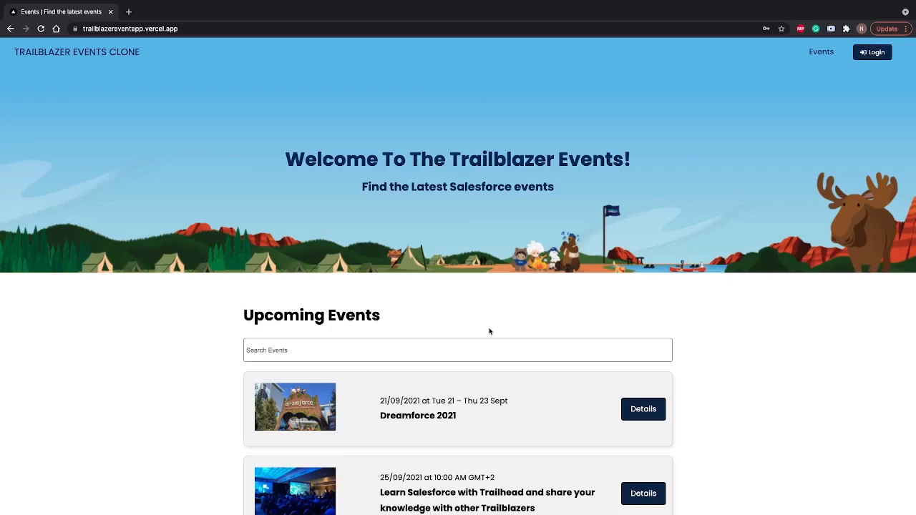
pyautogui.scroll(-3)
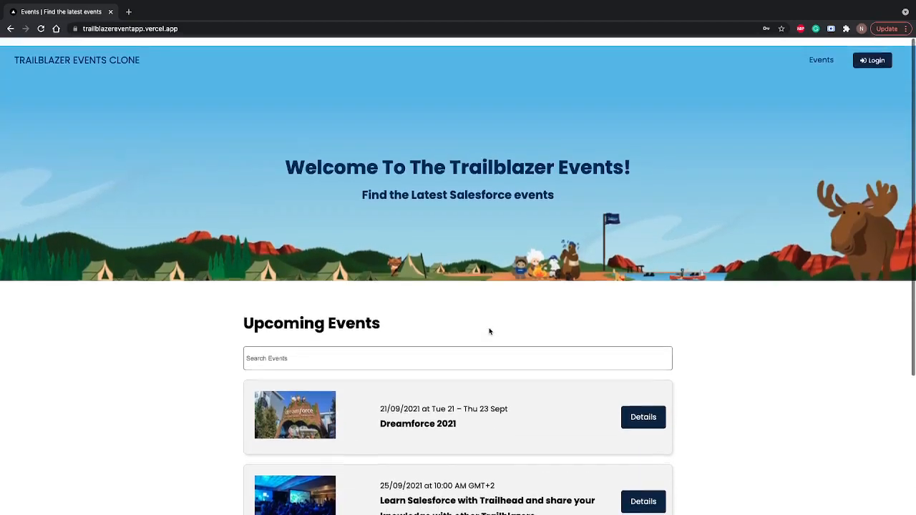
pyautogui.scroll(-3)
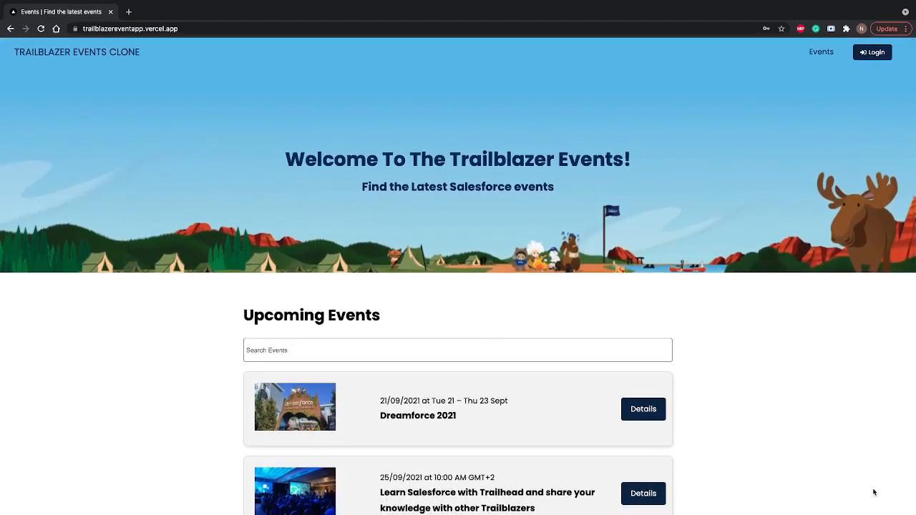